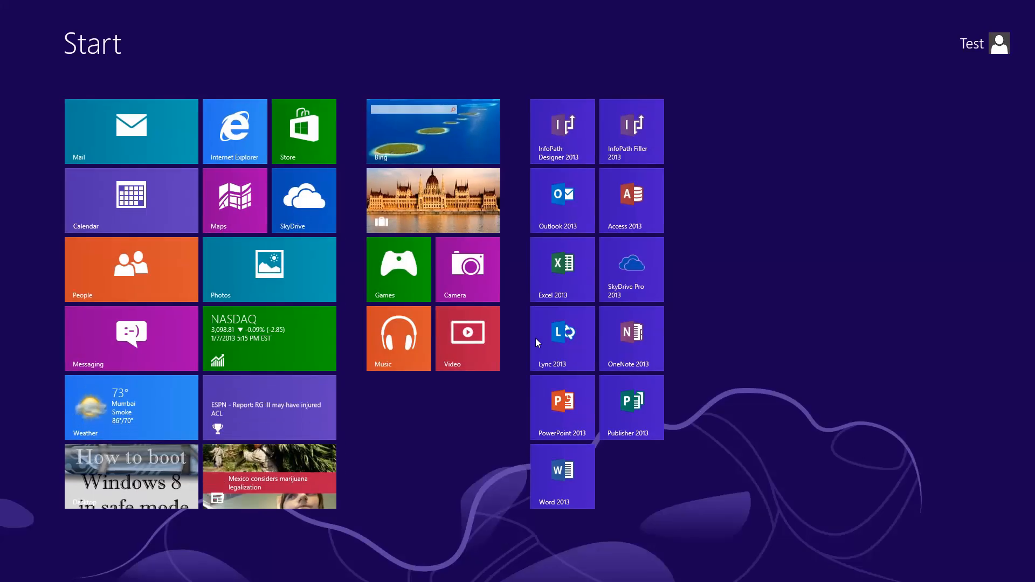
Launch msconfig and set Safe boot to Network on the Boot tab, then confirm with OK
{"action": "type", "text": "msconfig"}
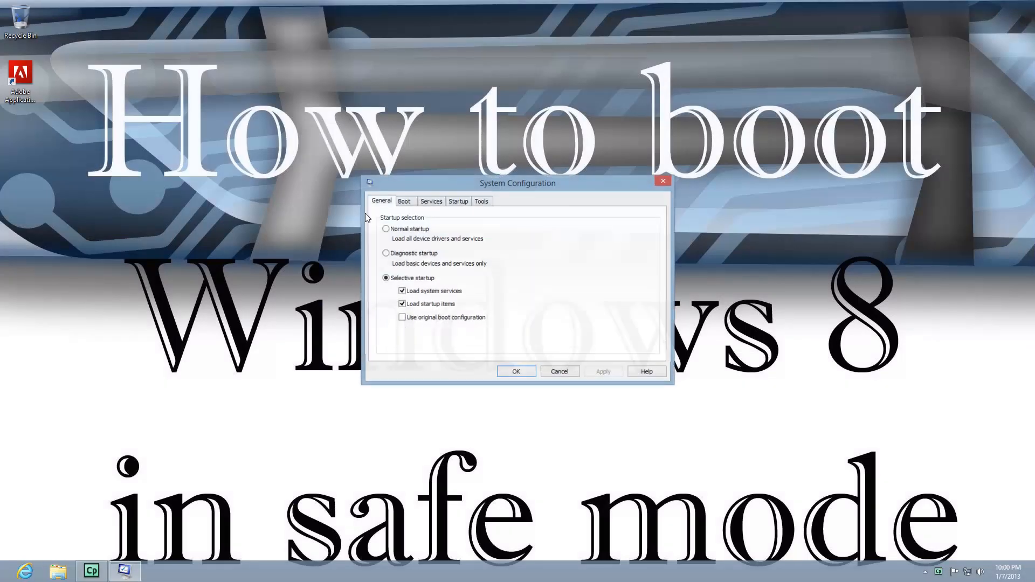
{"action": "left_click", "coordinate": [403, 202]}
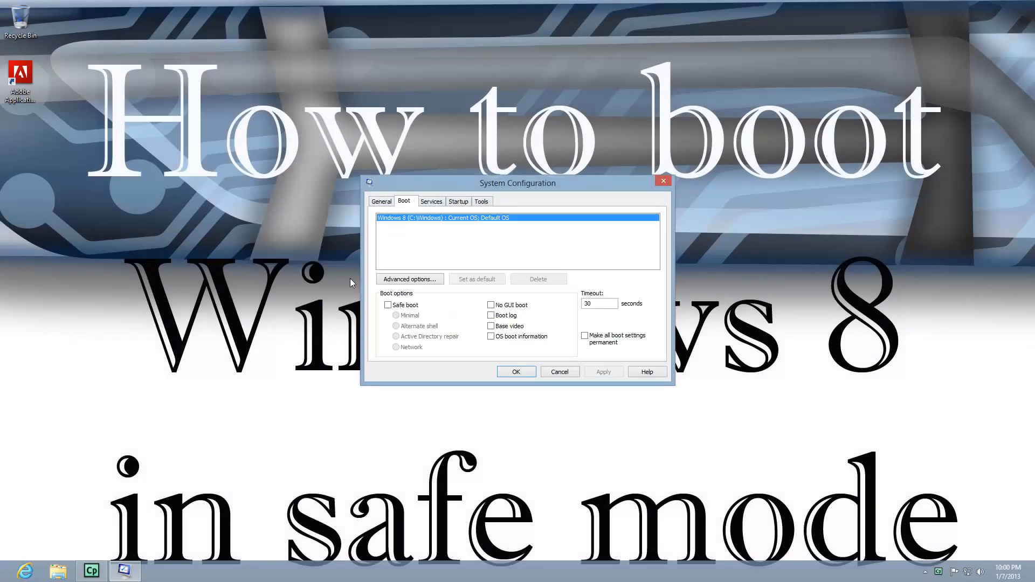
{"action": "left_click", "coordinate": [388, 305]}
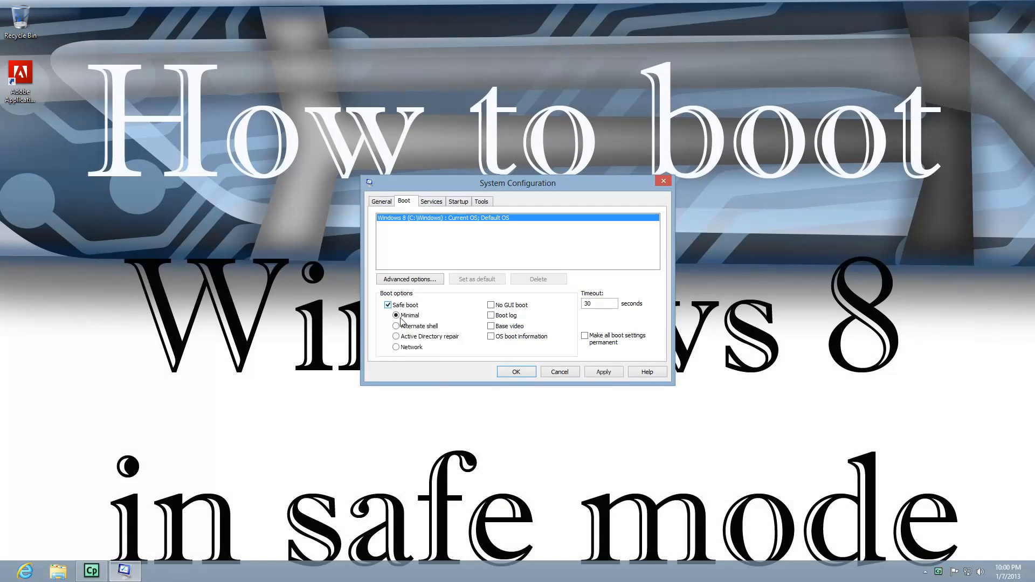
{"action": "left_click", "coordinate": [395, 348]}
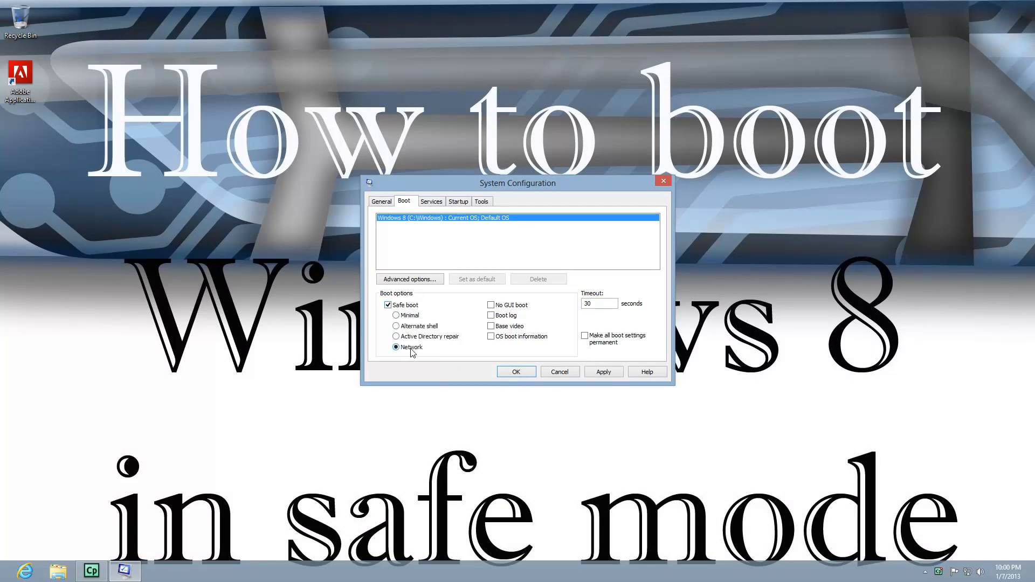
{"action": "mouse_move", "coordinate": [441, 349]}
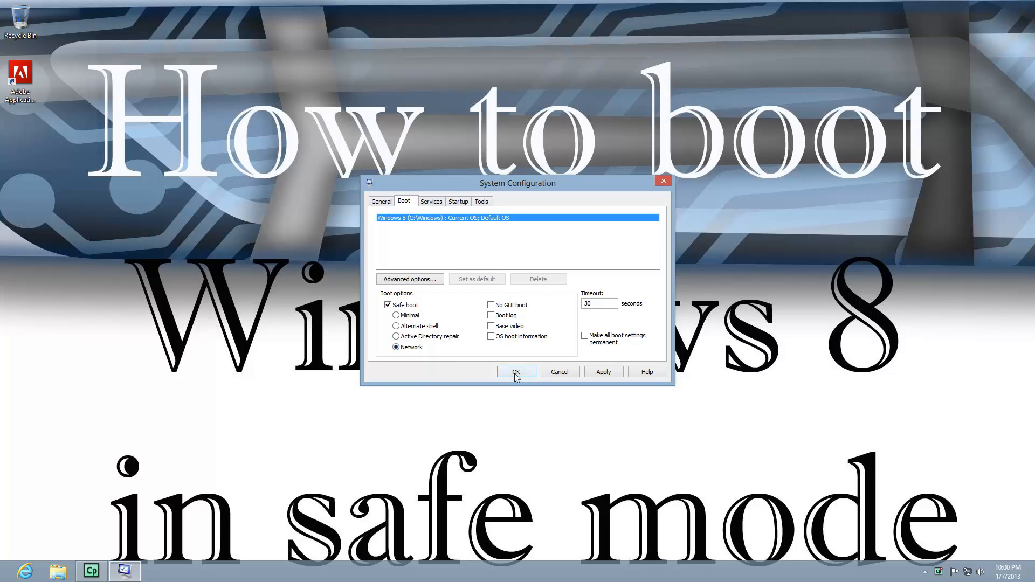
{"action": "left_click", "coordinate": [516, 372]}
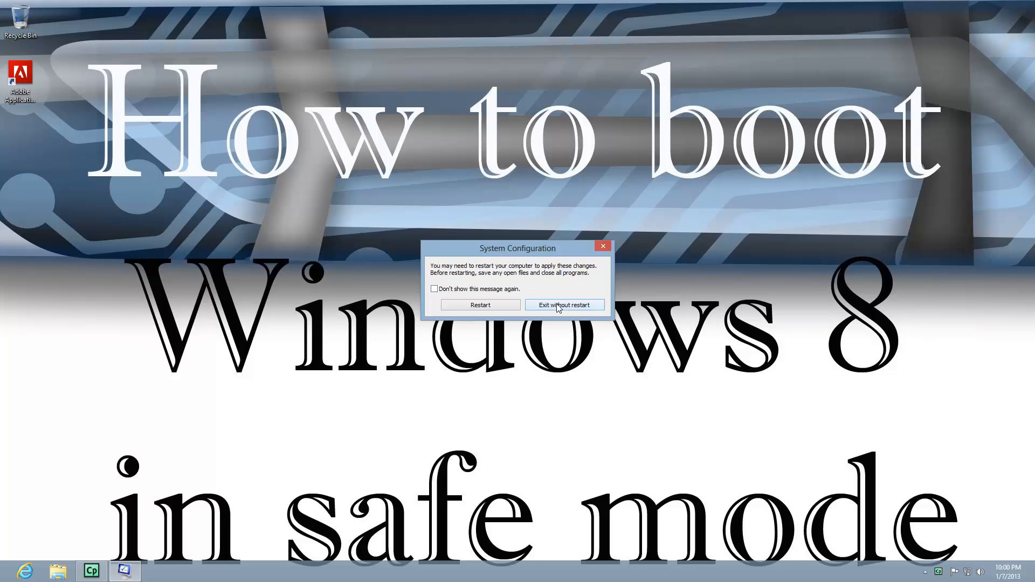
Exit without restart, untick Safe boot on msconfig's Boot tab, and exit again without restarting
{"action": "left_click", "coordinate": [564, 305]}
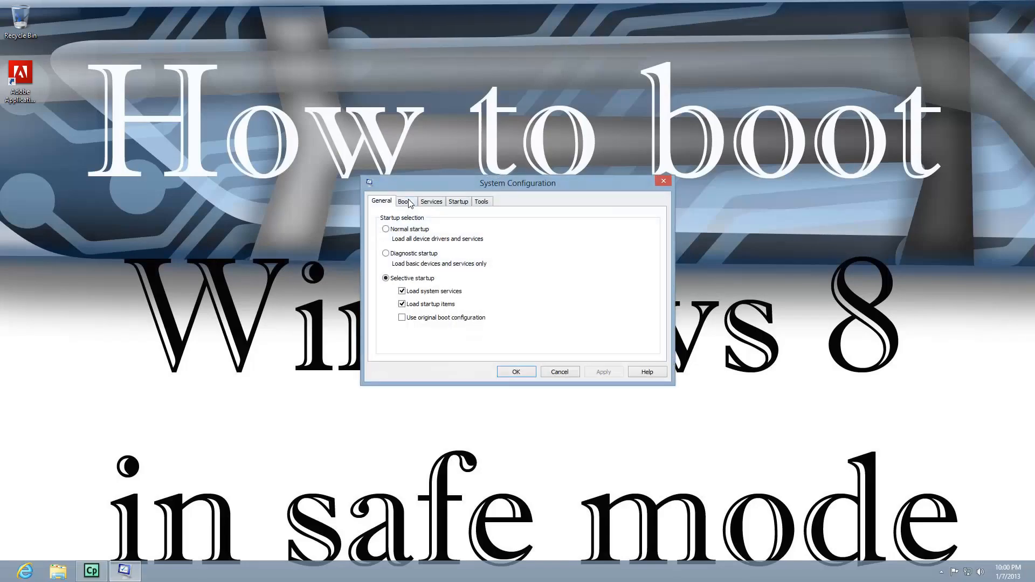
{"action": "left_click", "coordinate": [404, 201]}
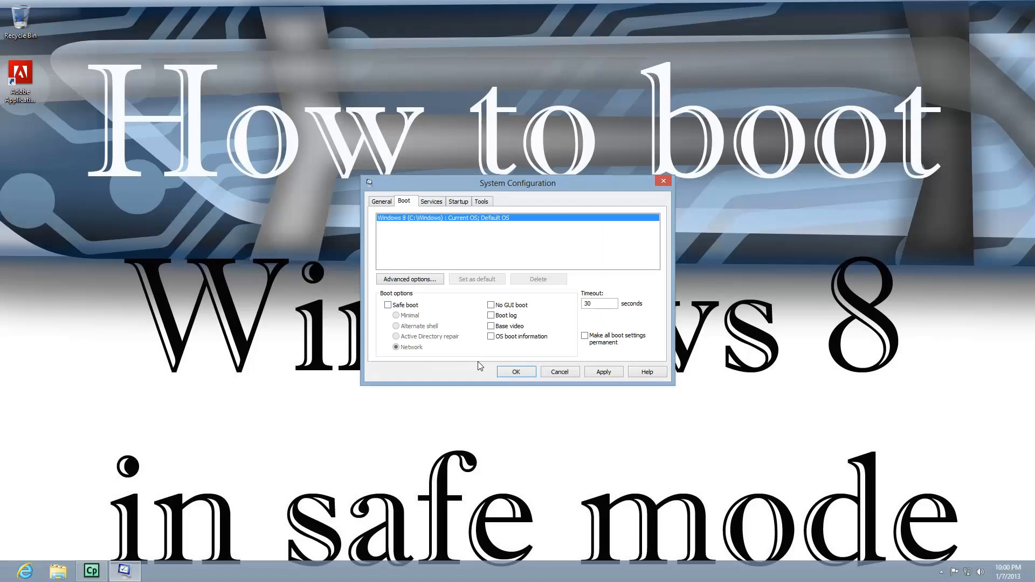
{"action": "left_click", "coordinate": [516, 371]}
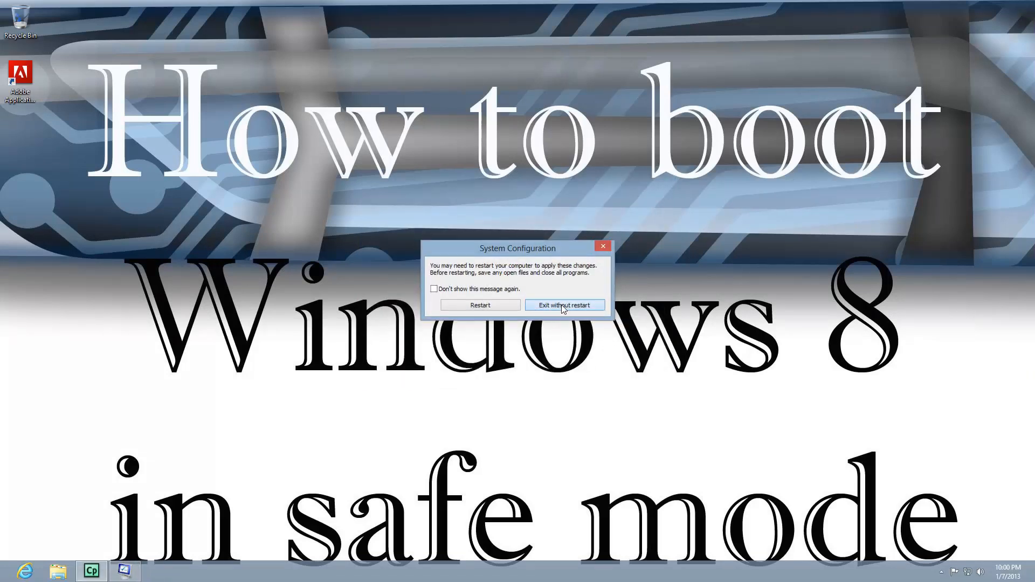
{"action": "left_click", "coordinate": [565, 305]}
{"action": "type", "text": "command prompt"}
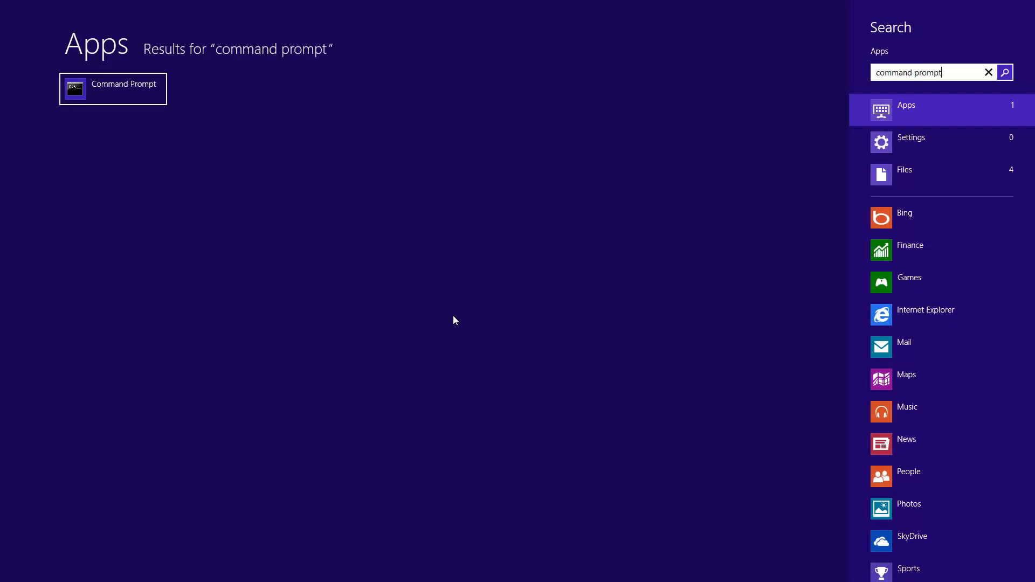
Run Command Prompt as administrator, centre its window, and enter 'bcdedit' at the prompt
{"action": "left_click", "coordinate": [112, 89]}
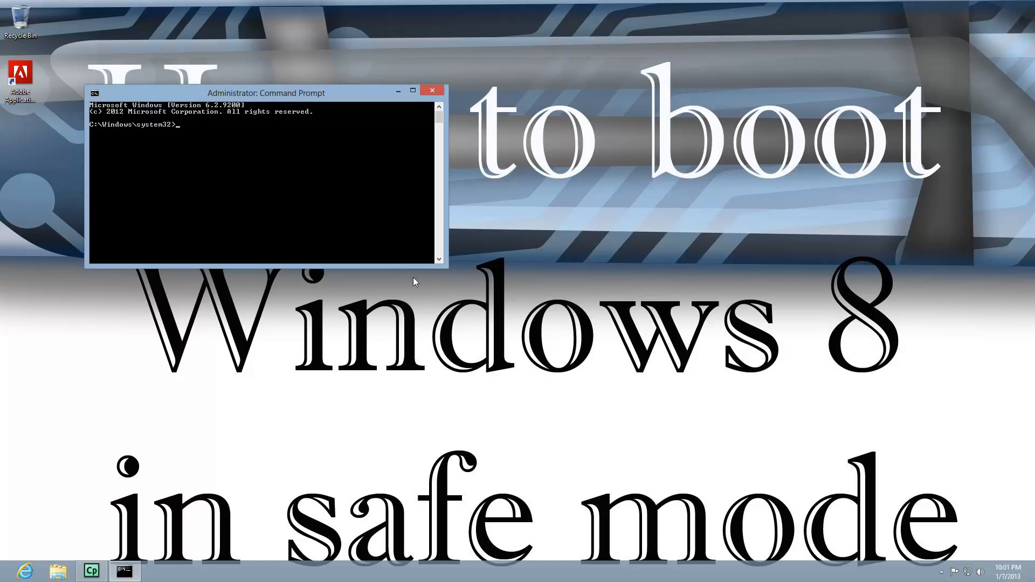
{"action": "left_click_drag", "start_coordinate": [265, 92], "coordinate": [344, 70]}
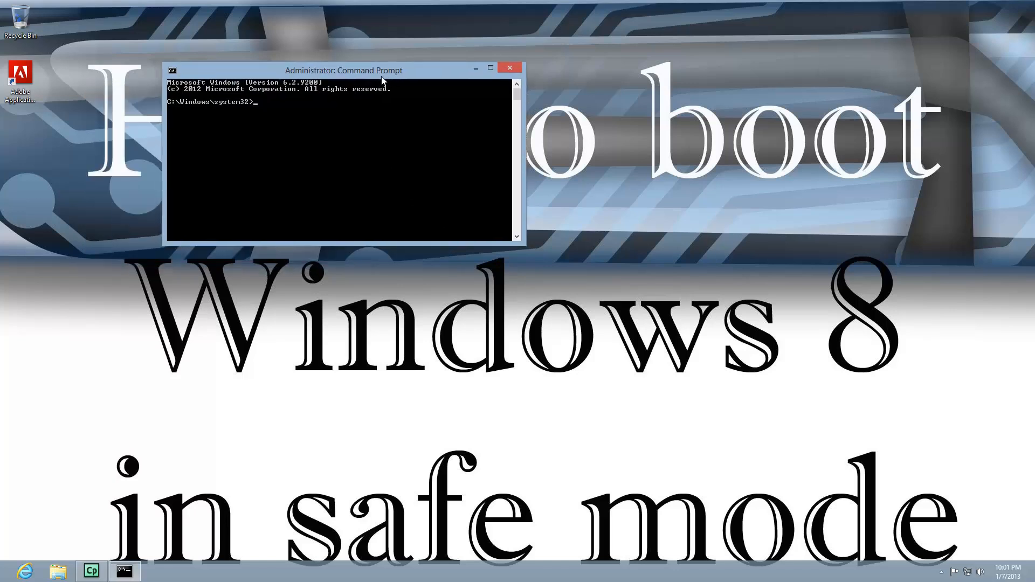
{"action": "left_click_drag", "start_coordinate": [343, 70], "coordinate": [487, 81]}
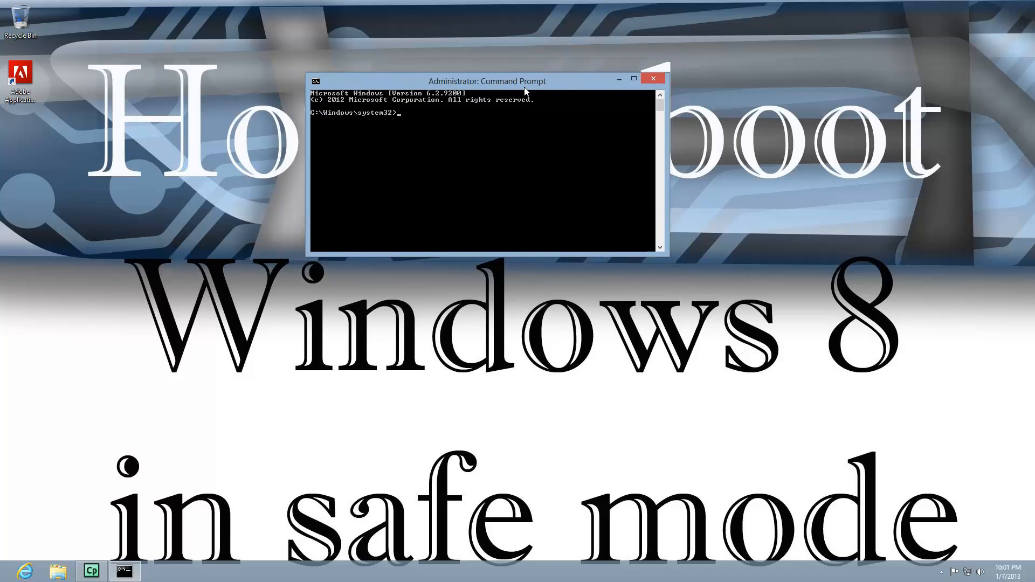
{"action": "type", "text": "b"}
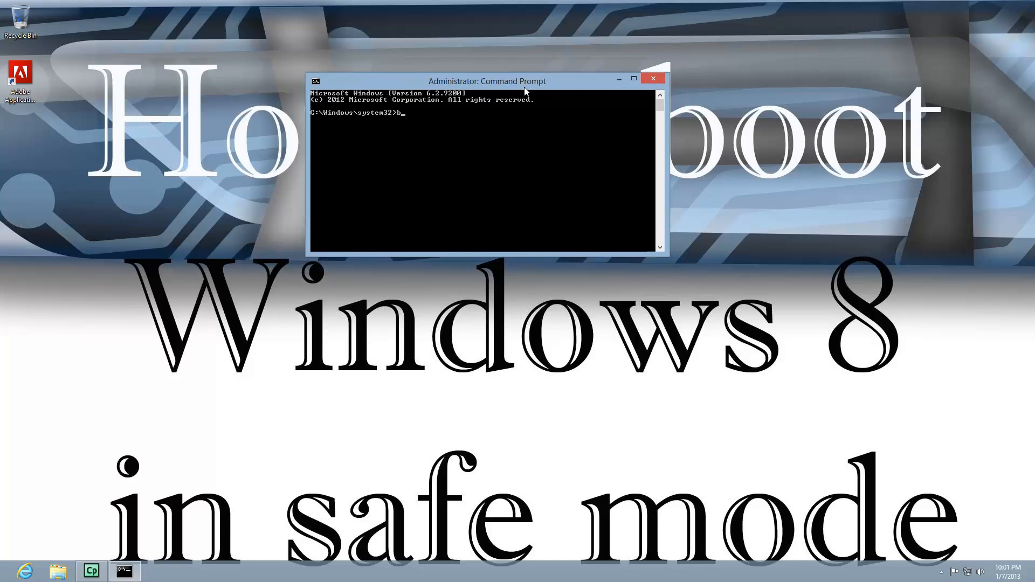
{"action": "type", "text": "cdedit"}
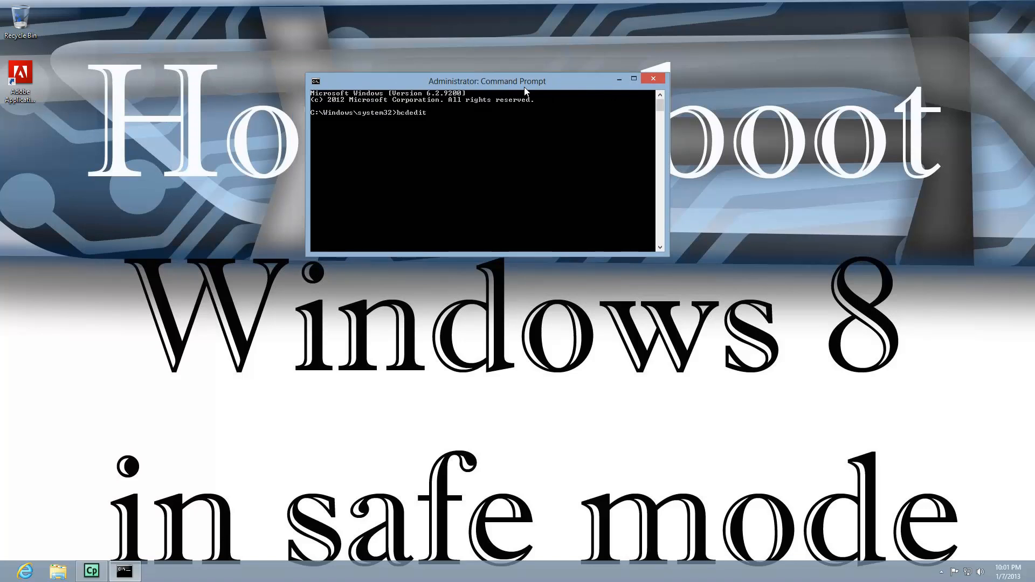
{"action": "left_click_drag", "start_coordinate": [487, 80], "coordinate": [178, 7]}
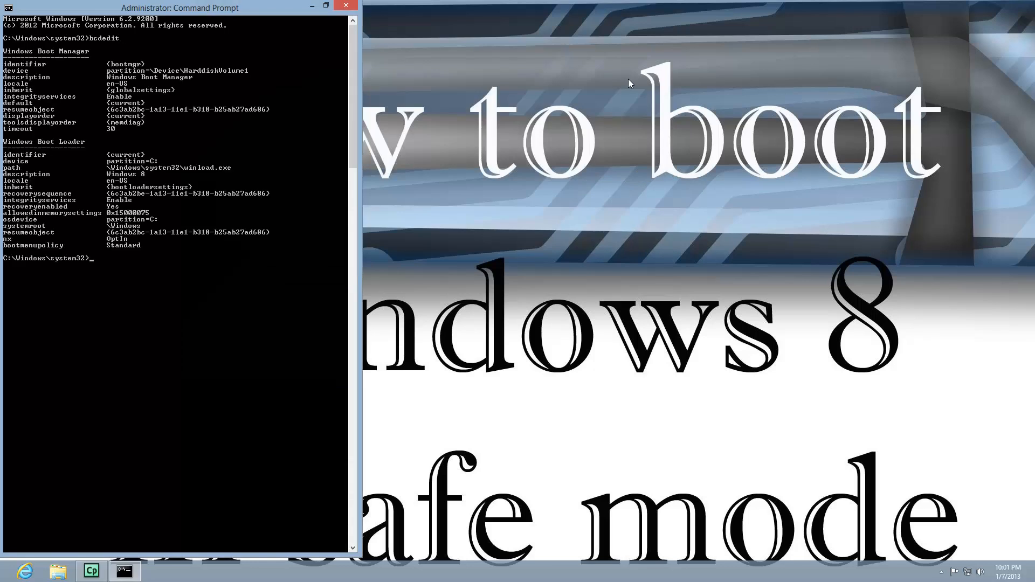
{"action": "mouse_move", "coordinate": [550, 123]}
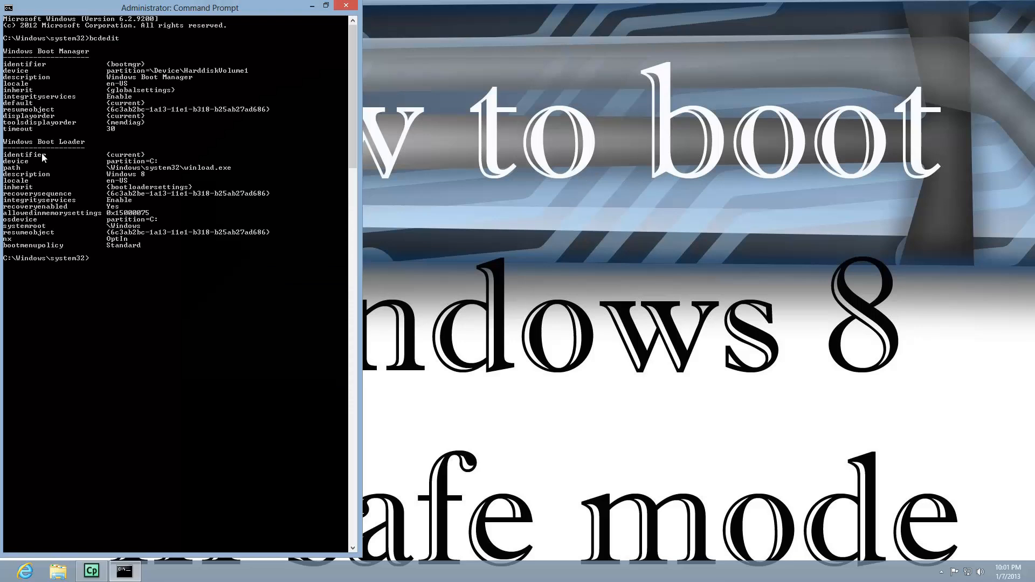
{"action": "mouse_move", "coordinate": [139, 160]}
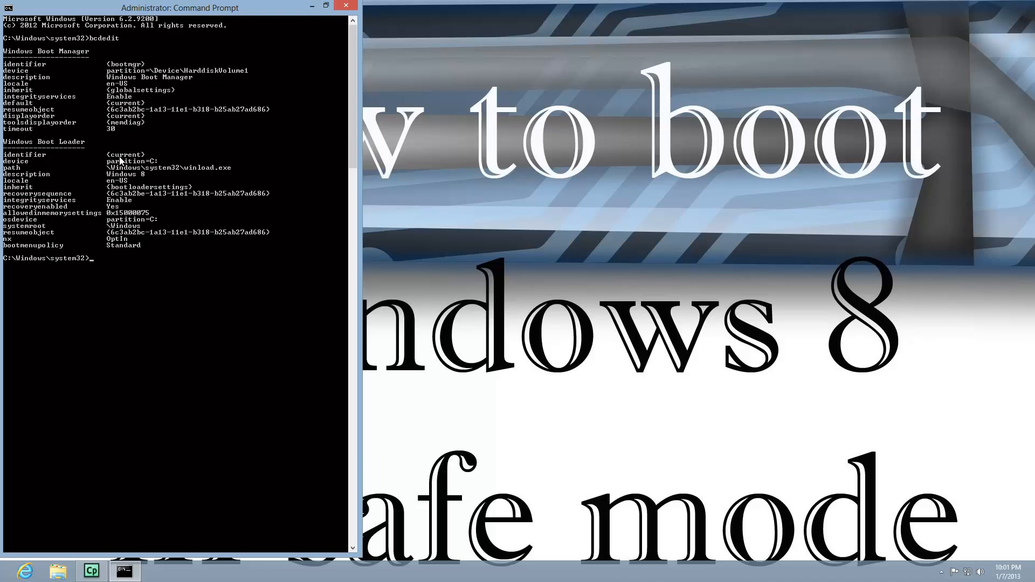
Enter 'bcdedit /set {current} safeboot network' at the administrator prompt
{"action": "type", "text": "bcd"}
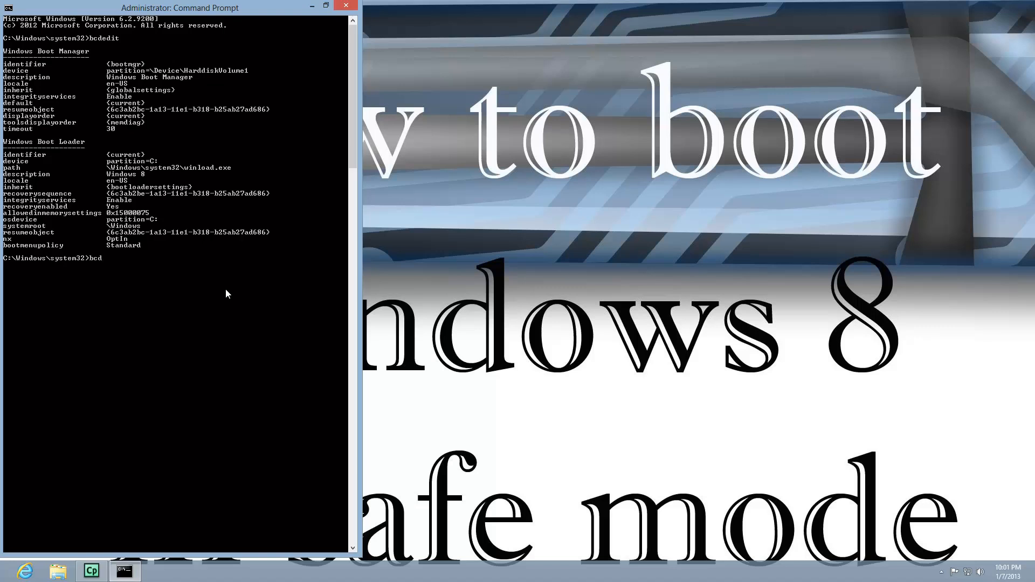
{"action": "type", "text": "edit /set"}
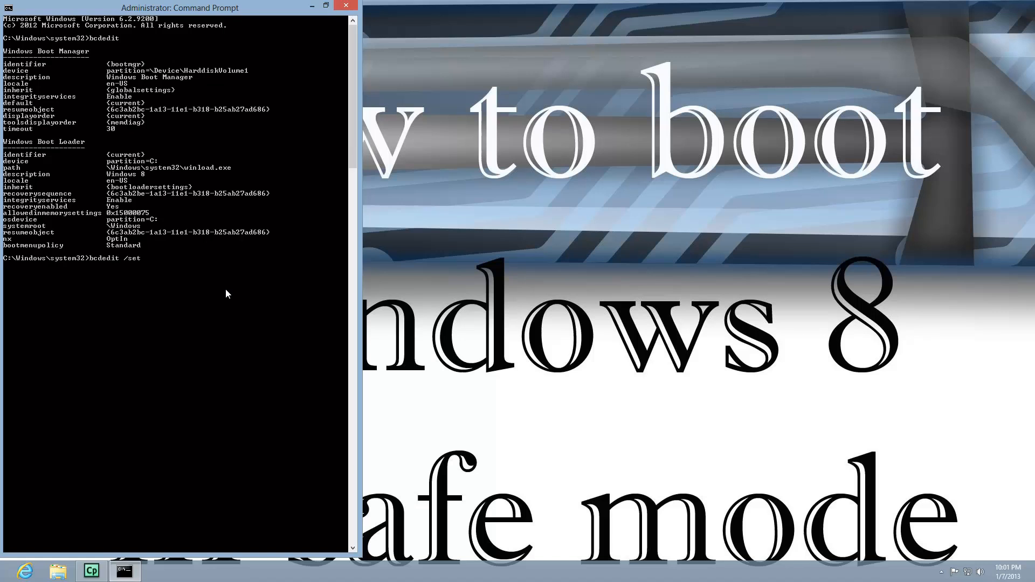
{"action": "type", "text": "{"}
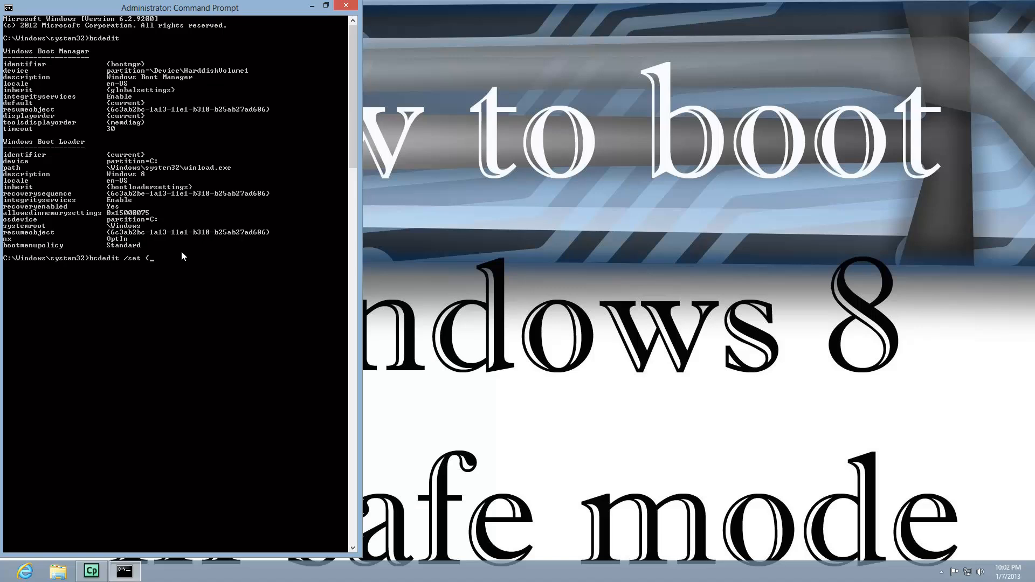
{"action": "type", "text": "current"}
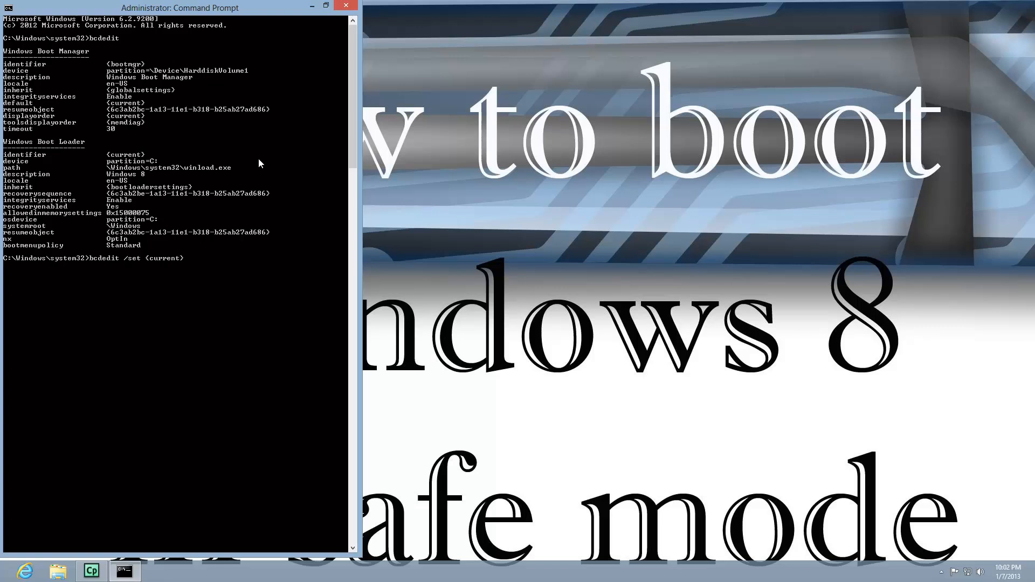
{"action": "type", "text": "safebot"}
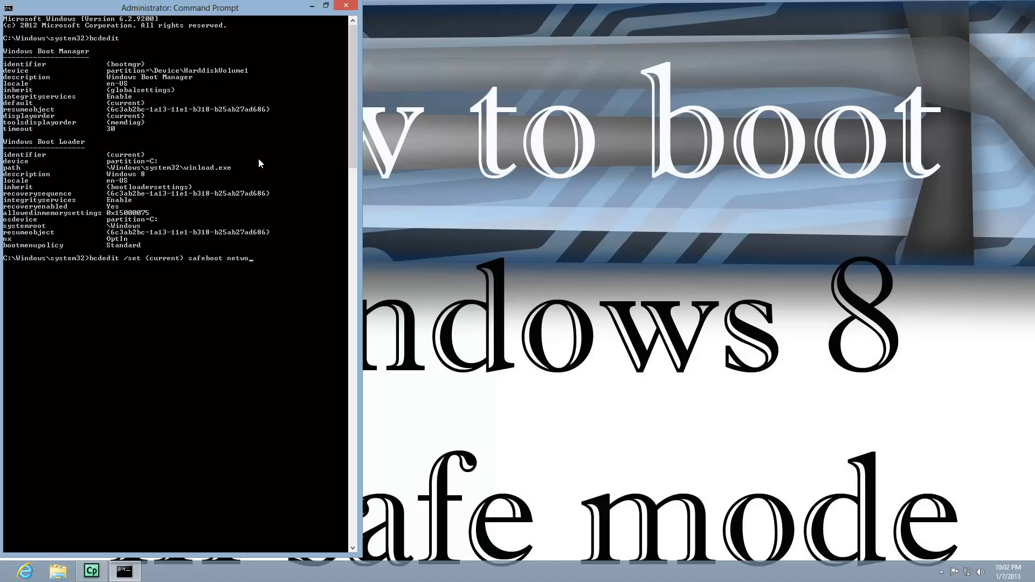
{"action": "type", "text": "rk"}
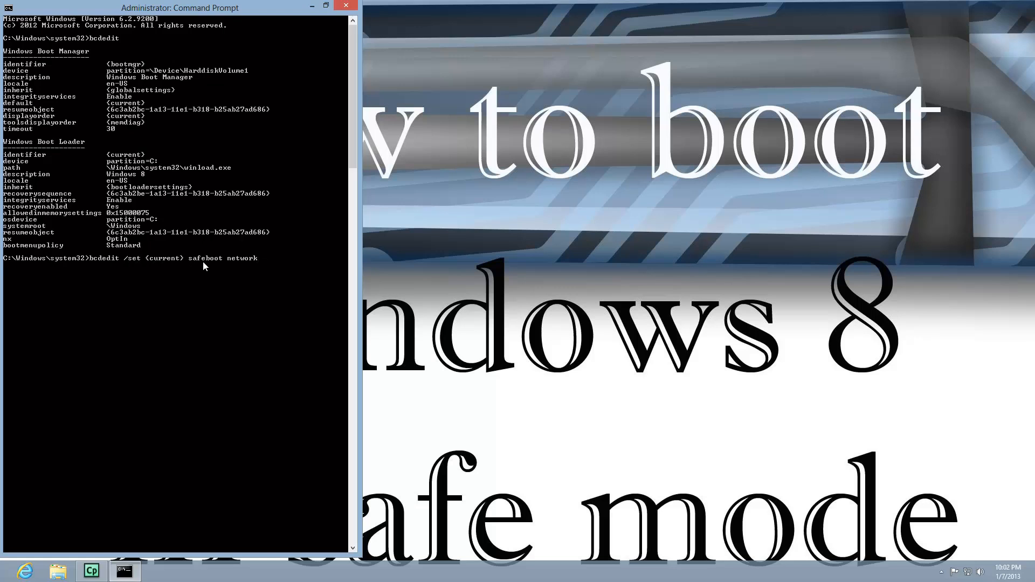
{"action": "mouse_move", "coordinate": [241, 278]}
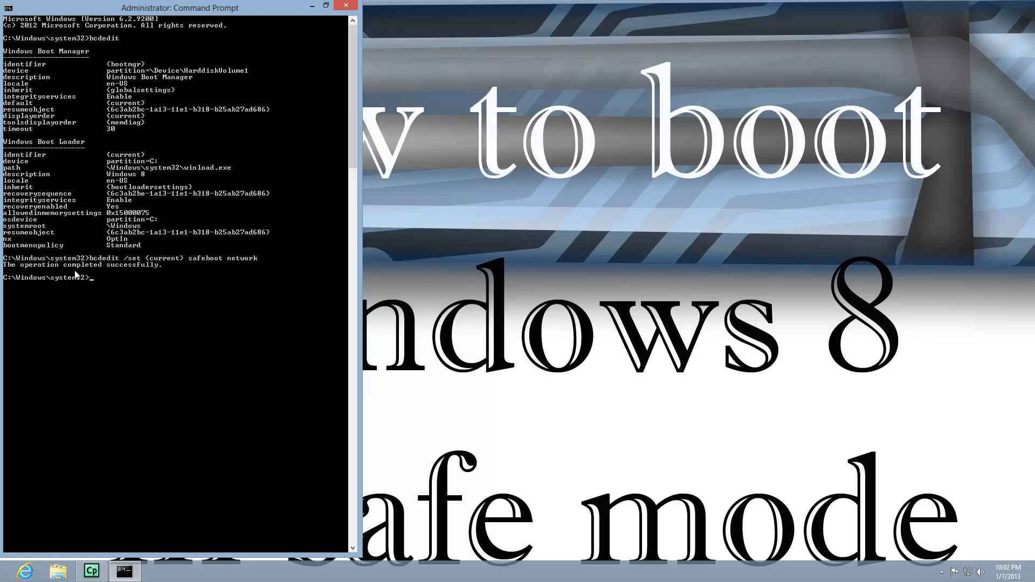
{"action": "mouse_move", "coordinate": [207, 312]}
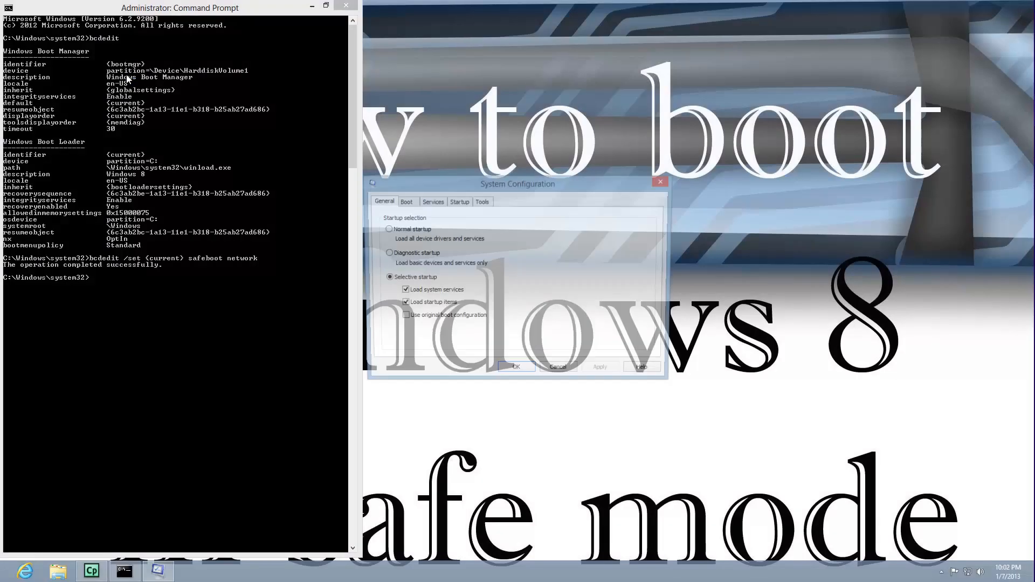
Verify Safe boot with Network in msconfig's Boot tab, accept, and exit without restarting
{"action": "left_click", "coordinate": [403, 201]}
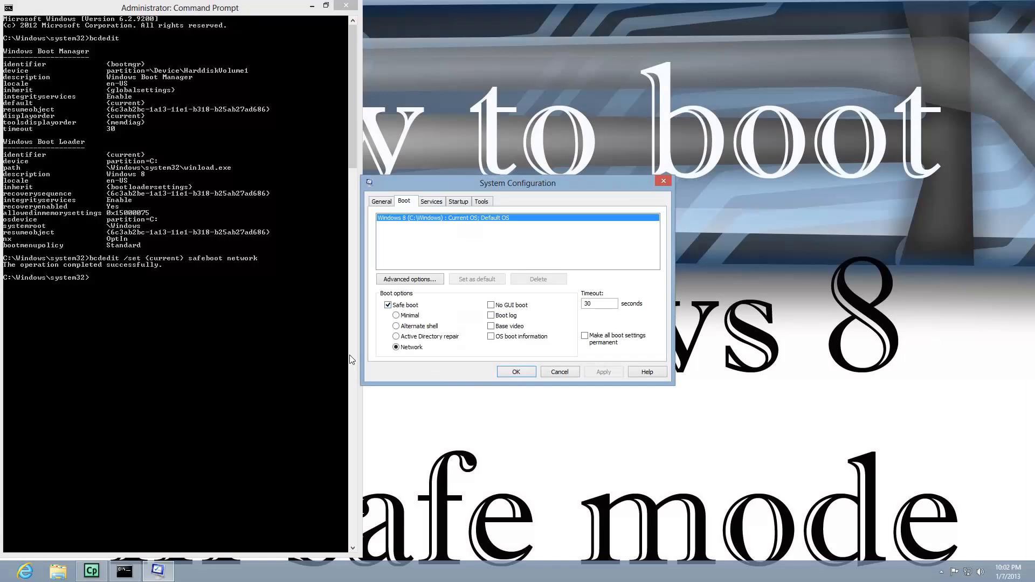
{"action": "mouse_move", "coordinate": [413, 327]}
{"action": "type", "text": "m"}
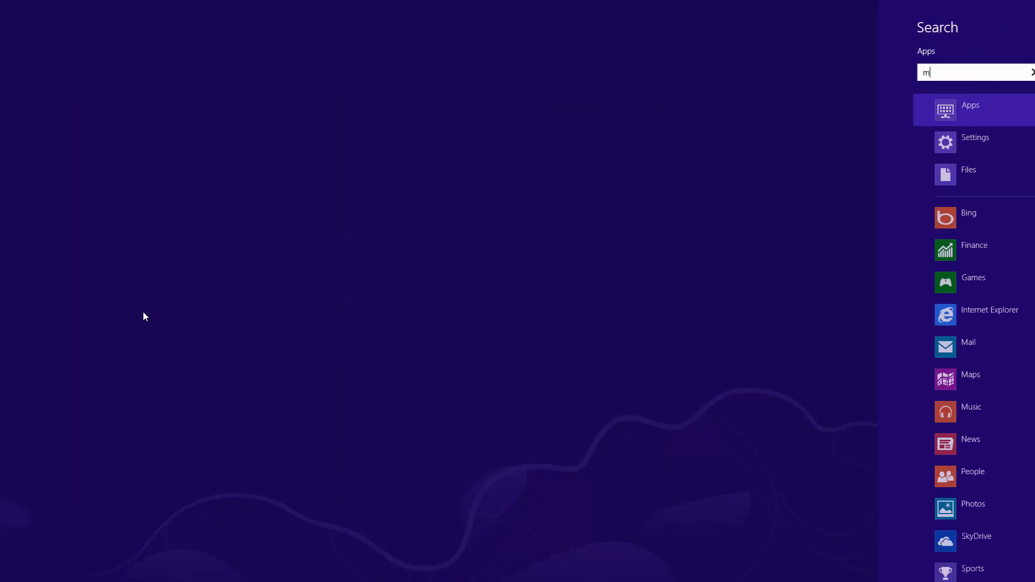
{"action": "type", "text": "sconfig"}
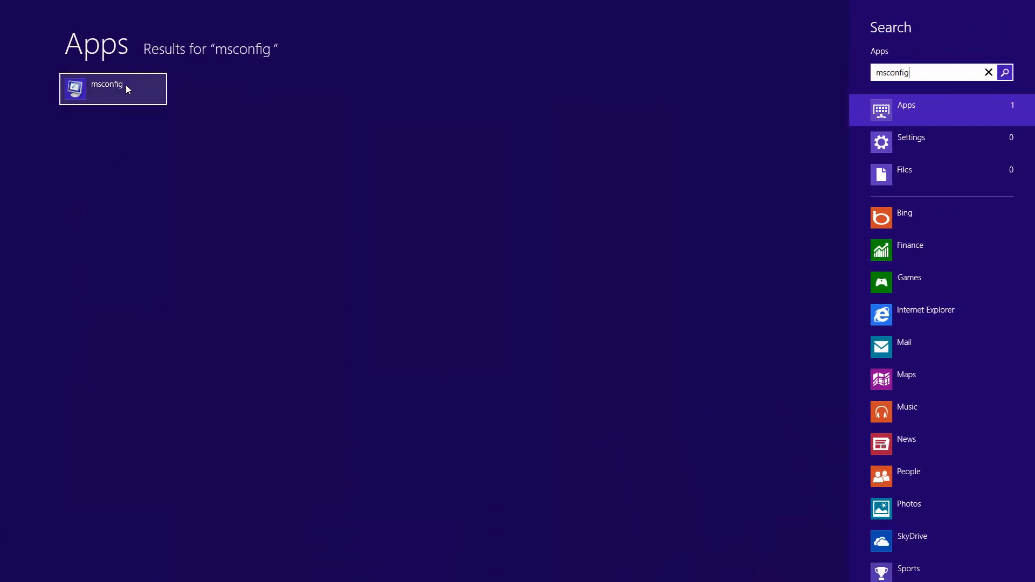
{"action": "left_click", "coordinate": [112, 89]}
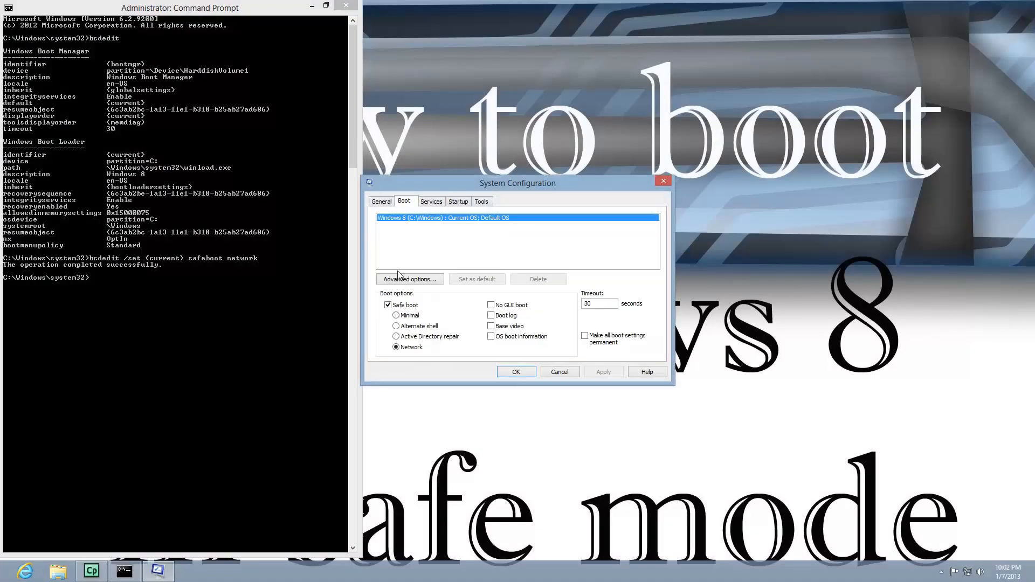
{"action": "left_click", "coordinate": [517, 371]}
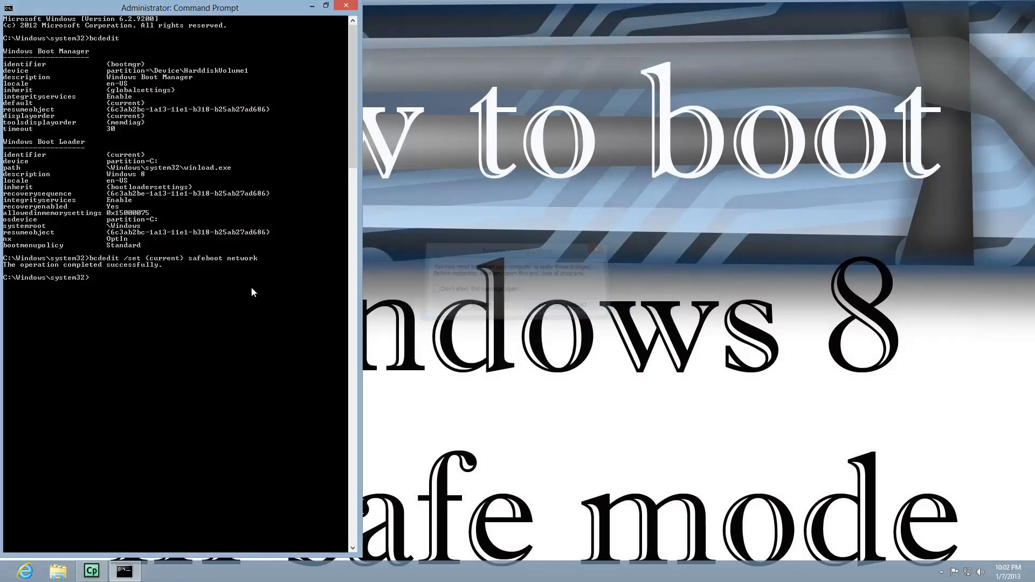
{"action": "left_click", "coordinate": [345, 5]}
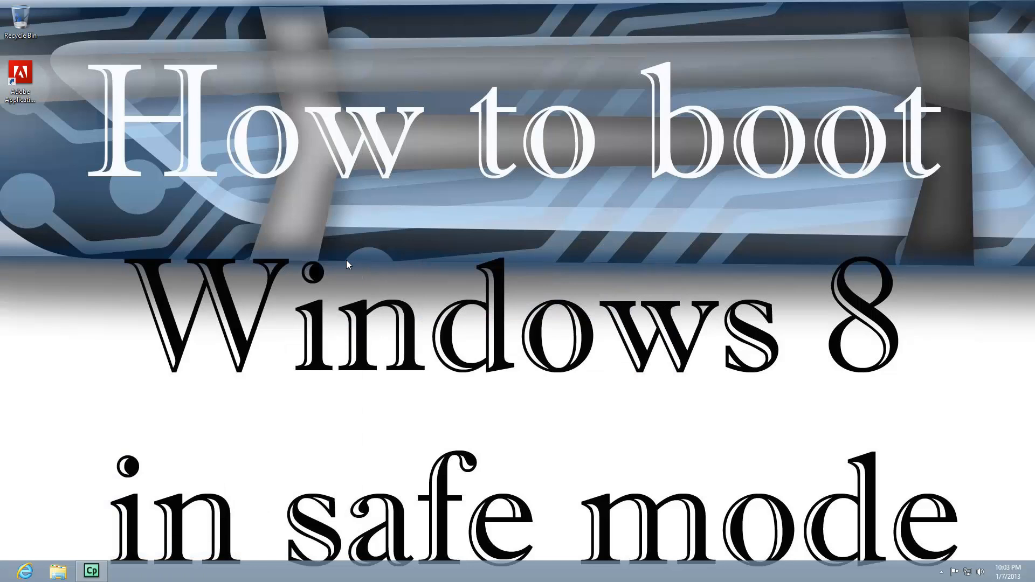
{"action": "mouse_move", "coordinate": [361, 272]}
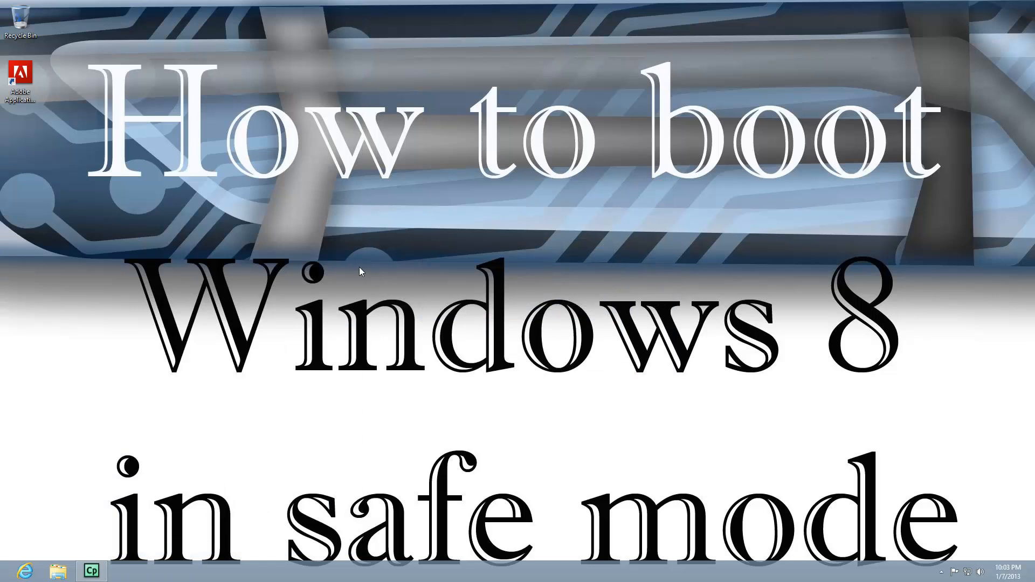